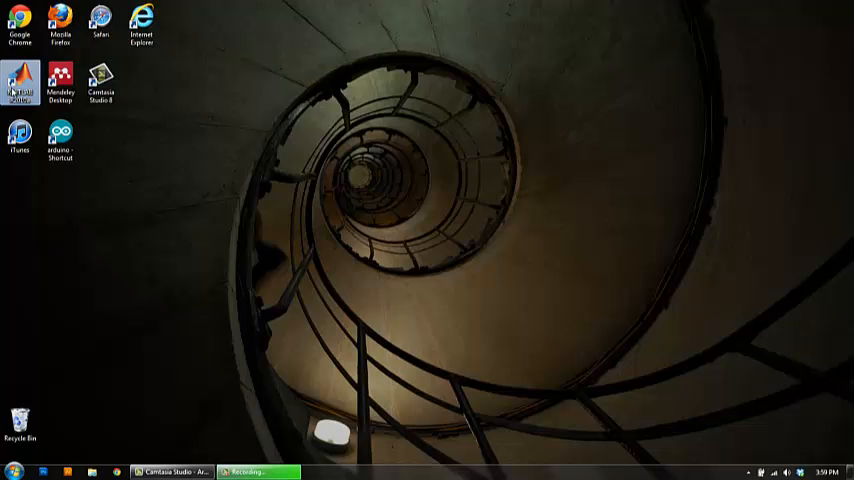
Step: Launch MATLAB R2010a from its desktop icon
{"action": "double_click", "coordinate": [20, 80]}
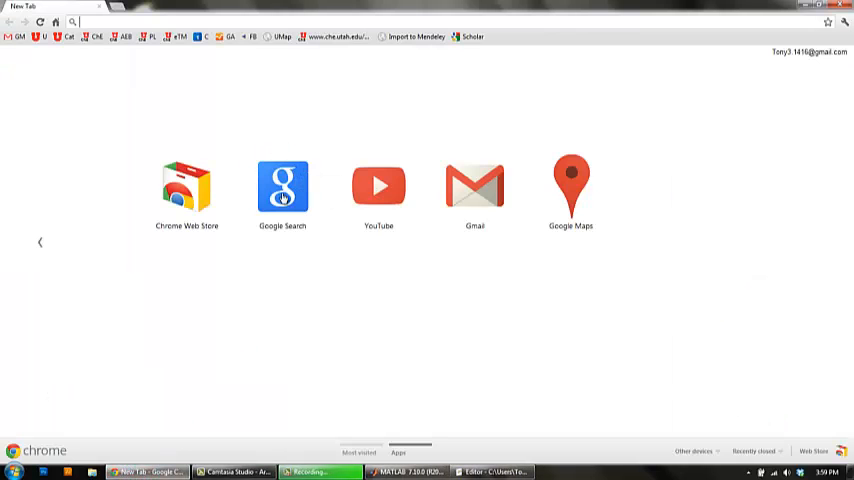
Step: Search Google for 'arduino matlab' and open the Arduino Support from MATLAB page
{"action": "left_click", "coordinate": [282, 186]}
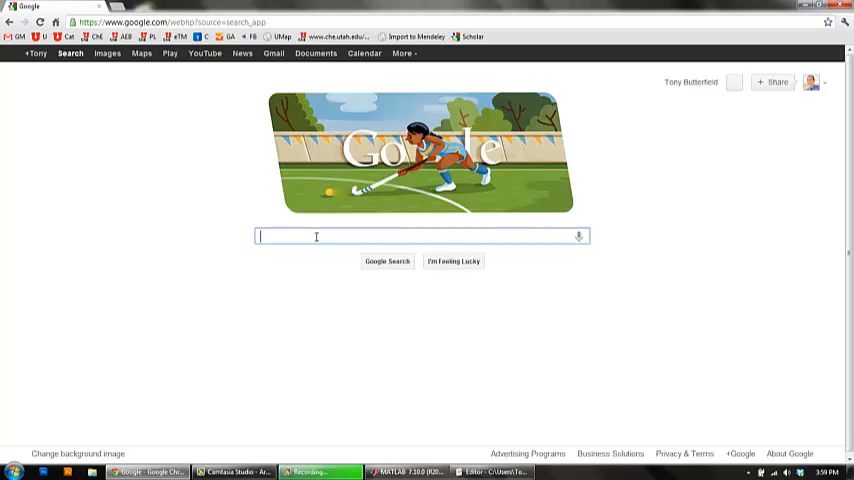
{"action": "type", "text": "arduino matlab"}
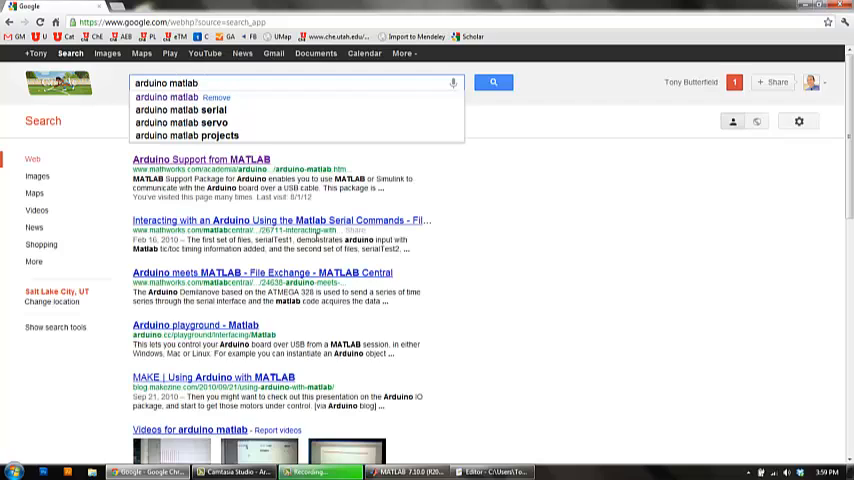
{"action": "left_click", "coordinate": [493, 82]}
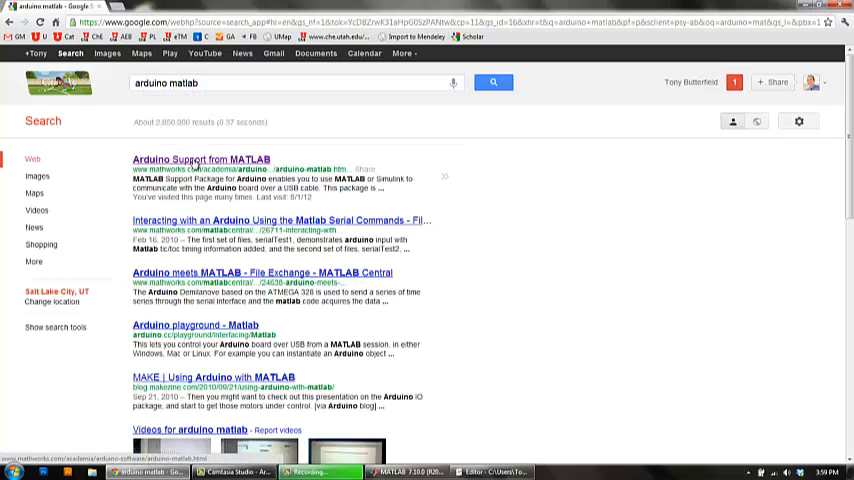
{"action": "left_click", "coordinate": [200, 159]}
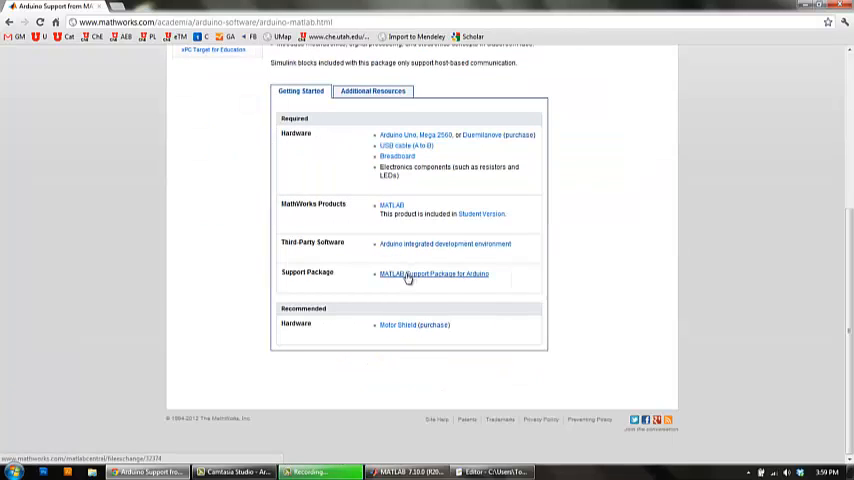
Step: Download the whole MATLAB Support Package for Arduino as ArduinoIO.zip and open it
{"action": "left_click", "coordinate": [434, 273]}
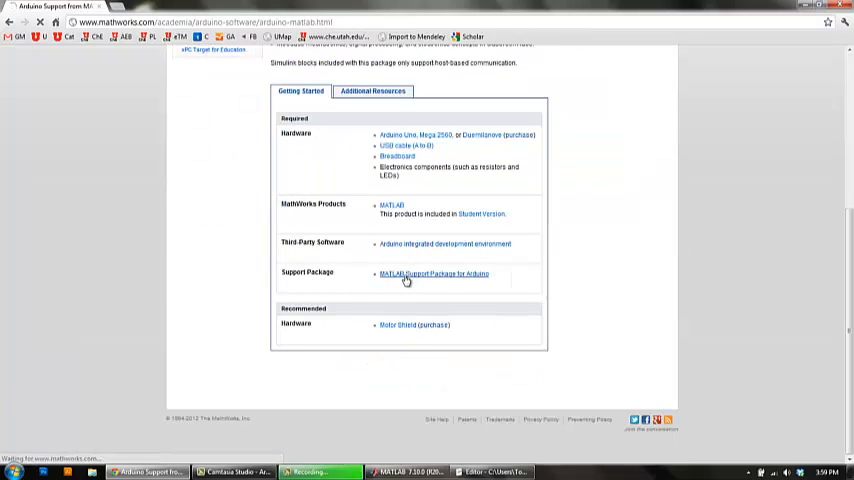
{"action": "left_click", "coordinate": [435, 273]}
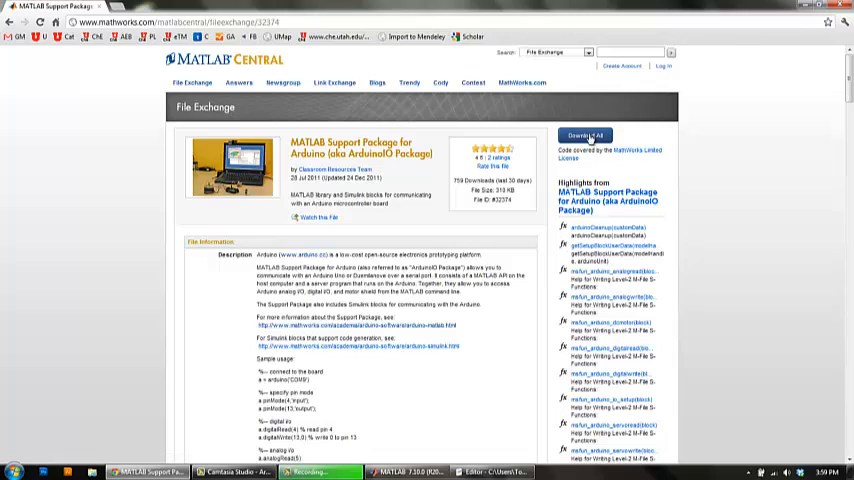
{"action": "left_click", "coordinate": [584, 135]}
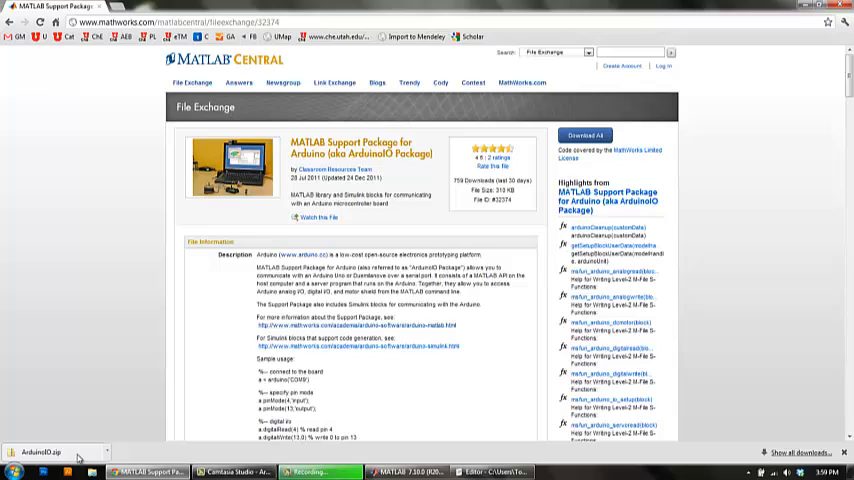
{"action": "left_click", "coordinate": [50, 452]}
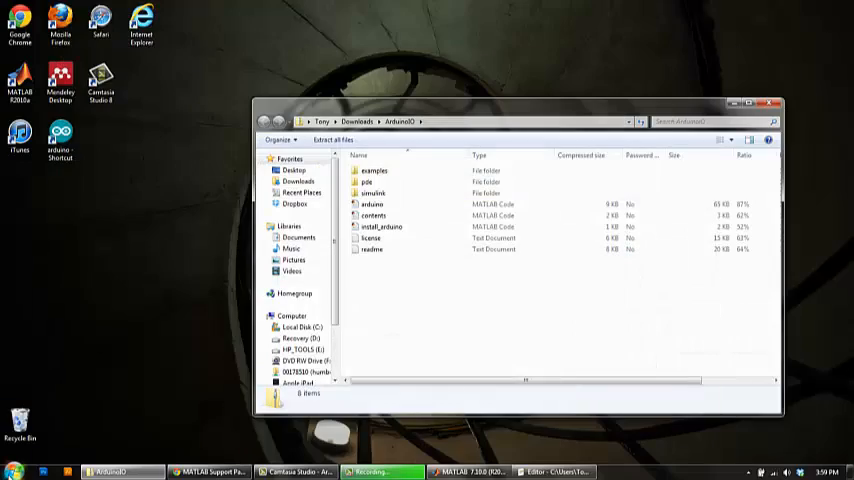
Step: Create an ArduinoIO folder under Documents\MATLAB to hold the package contents
{"action": "left_click", "coordinate": [12, 471]}
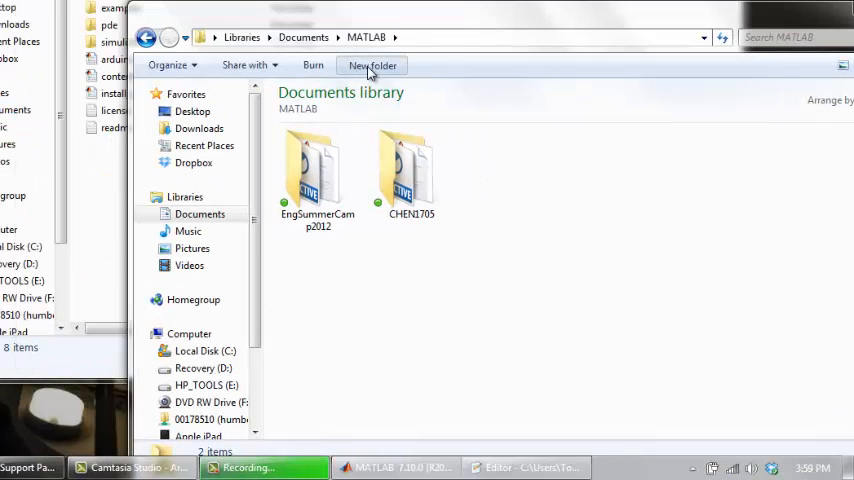
{"action": "left_click", "coordinate": [372, 65]}
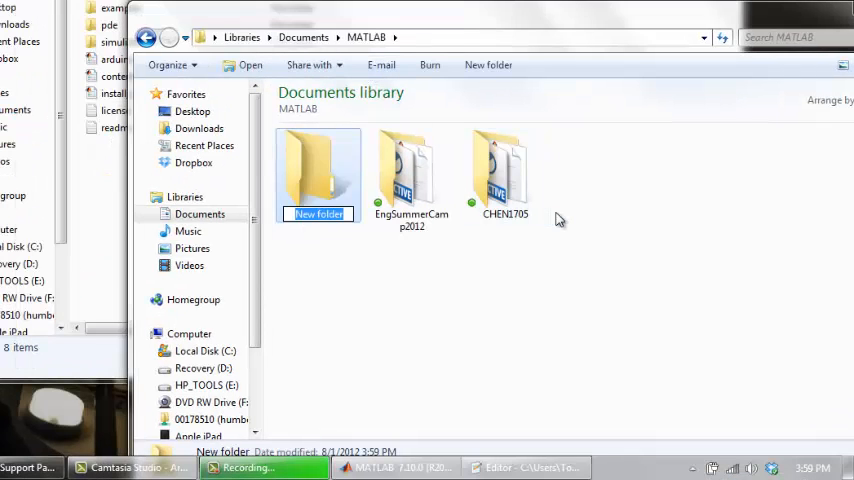
{"action": "type", "text": "Arduino"}
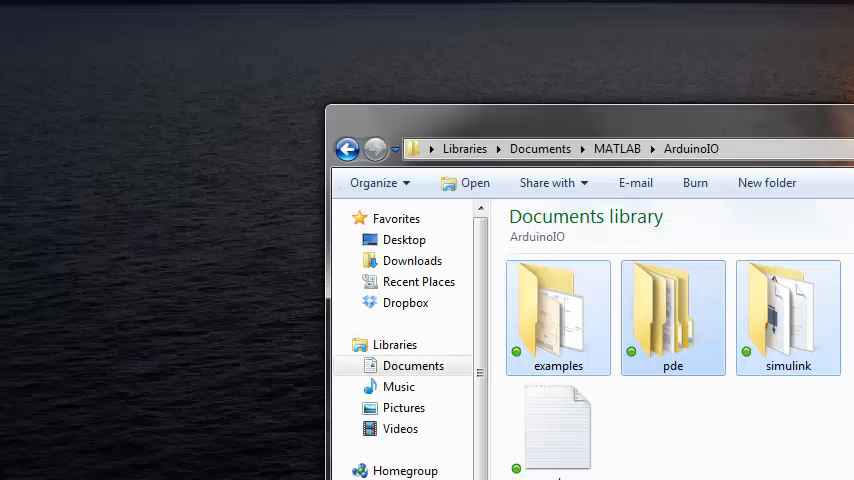
{"action": "mouse_move", "coordinate": [780, 230]}
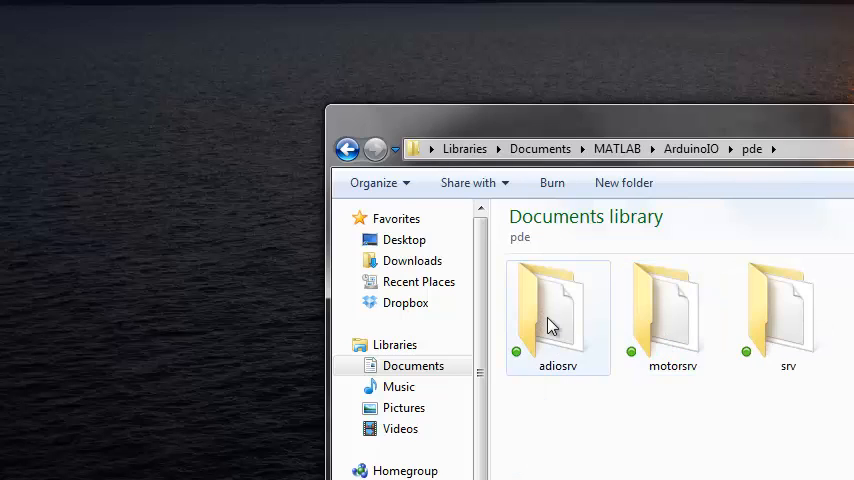
Step: Open the adiosrv folder in ArduinoIO\pde to reach adiosrv.pde
{"action": "double_click", "coordinate": [558, 310]}
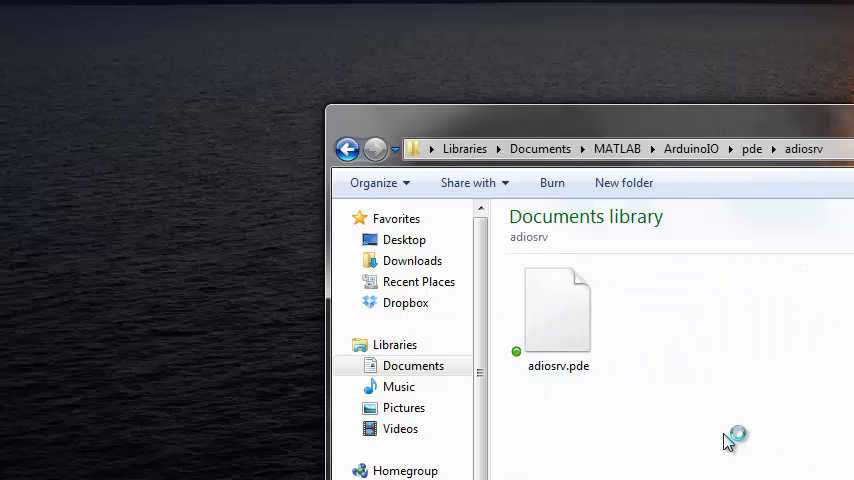
{"action": "mouse_move", "coordinate": [658, 370]}
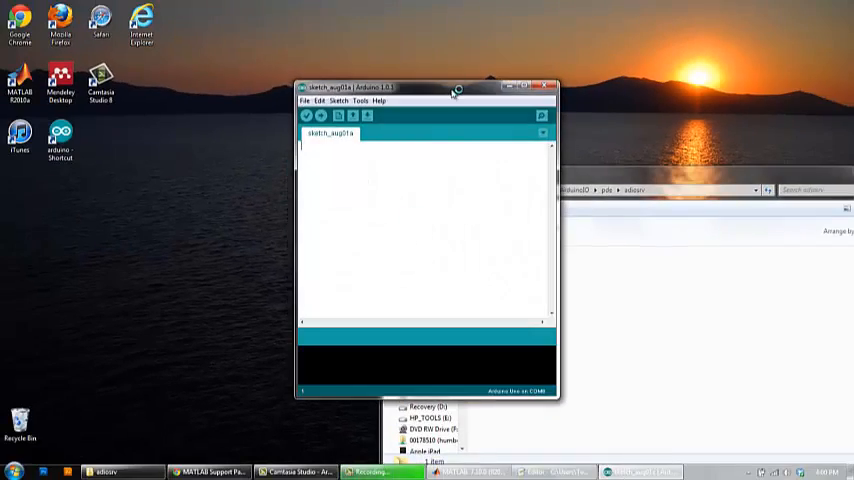
Step: Move and enlarge the Arduino IDE window, then scroll through the adiosrv server code
{"action": "left_click_drag", "start_coordinate": [425, 87], "coordinate": [300, 37]}
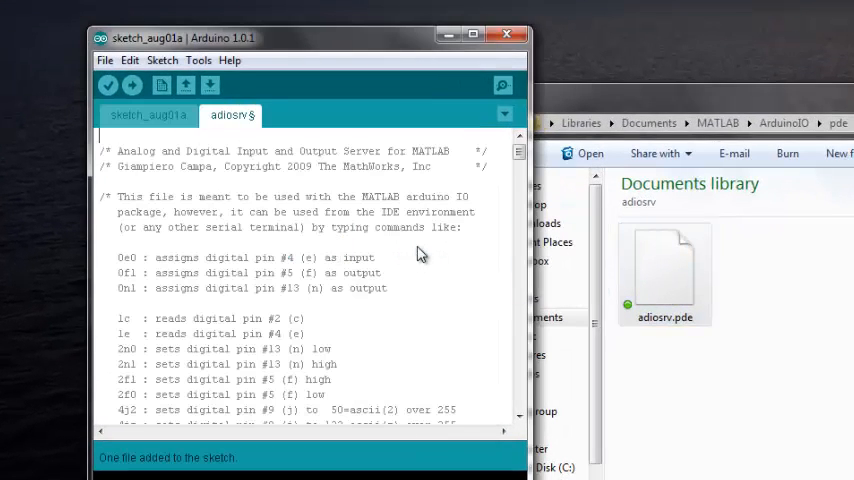
{"action": "mouse_move", "coordinate": [405, 253]}
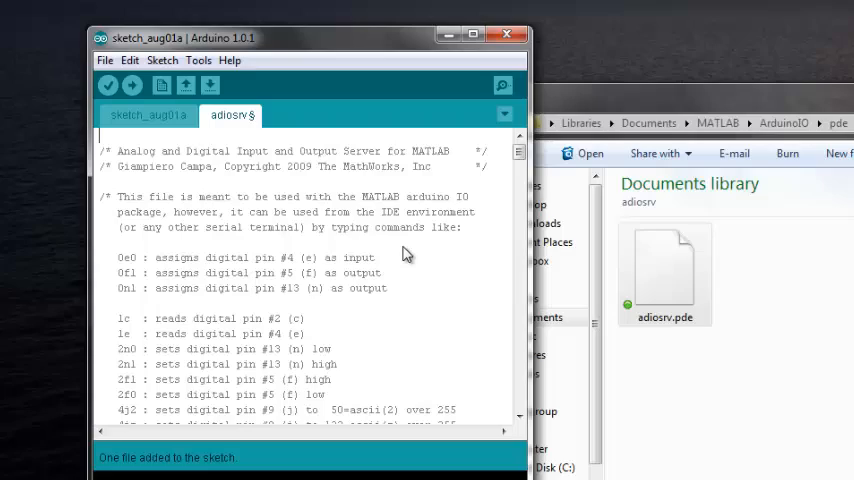
{"action": "left_click_drag", "start_coordinate": [310, 37], "coordinate": [355, 27]}
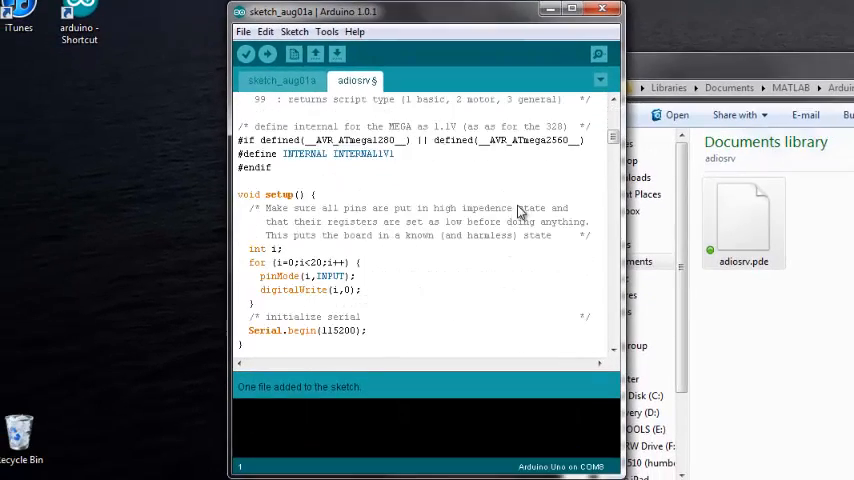
{"action": "scroll", "scroll_direction": "down", "scroll_amount": 3}
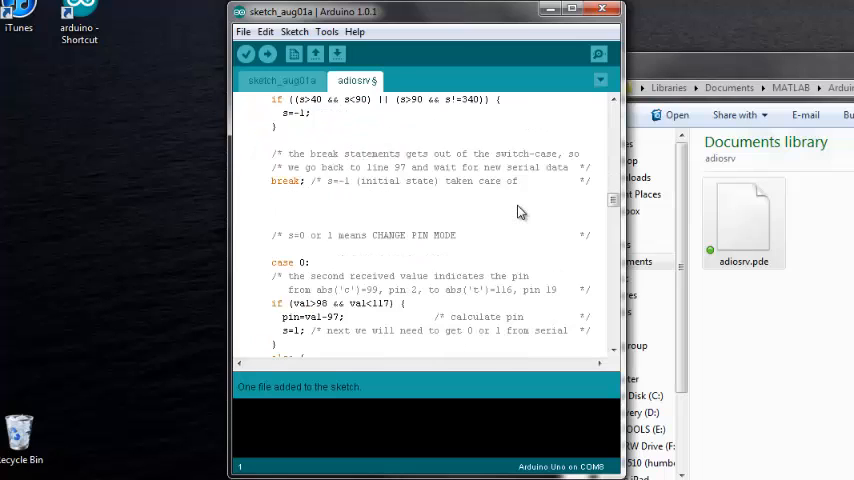
{"action": "scroll", "scroll_direction": "down", "scroll_amount": 3}
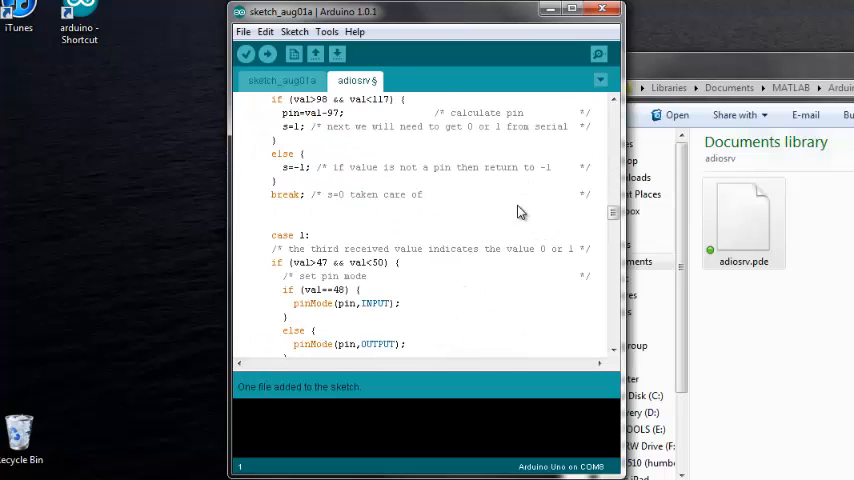
{"action": "scroll", "scroll_direction": "down", "scroll_amount": 3}
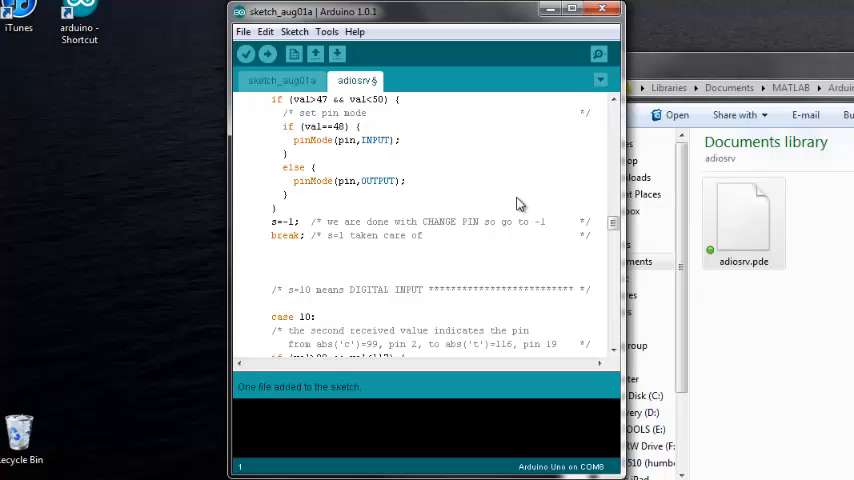
{"action": "mouse_move", "coordinate": [408, 148]}
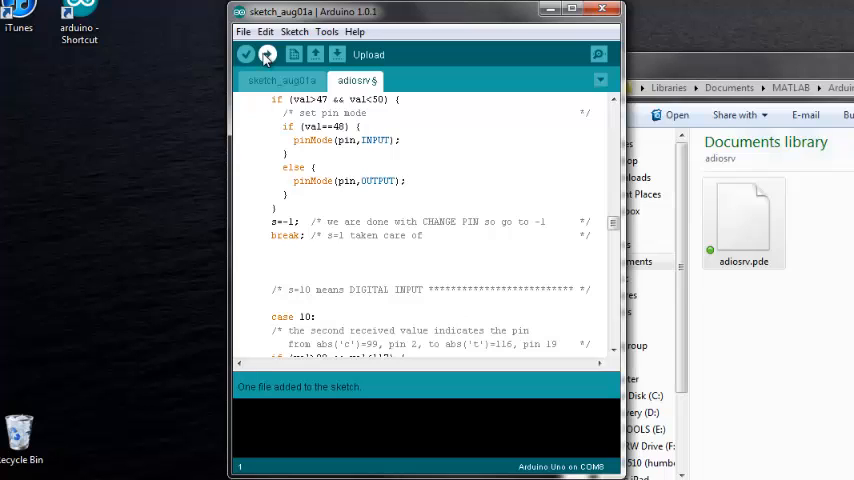
Step: Upload the adiosrv sketch to the Arduino Uno on COM8
{"action": "left_click", "coordinate": [266, 54]}
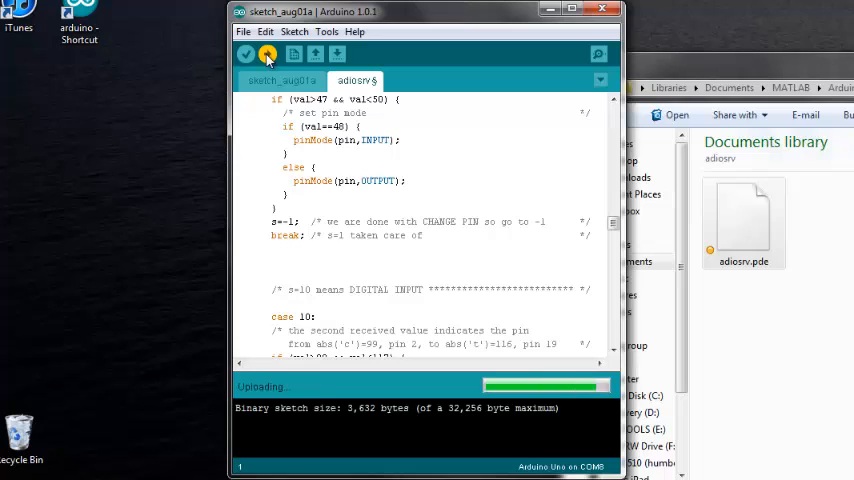
{"action": "left_click", "coordinate": [267, 54]}
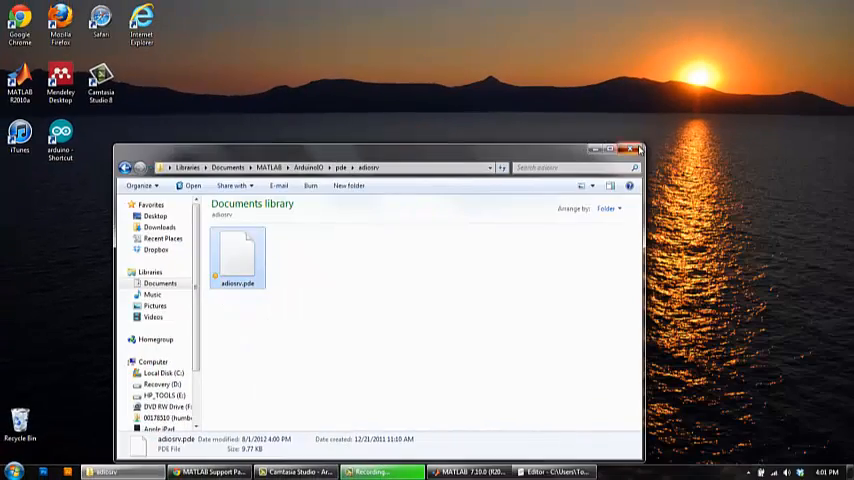
Step: Close the adiosrv Explorer window and bring the main MATLAB window forward
{"action": "left_click", "coordinate": [409, 471]}
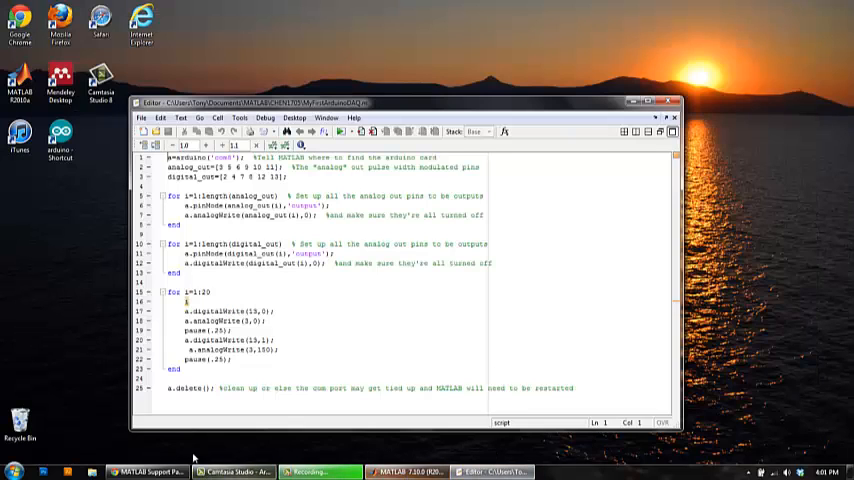
{"action": "left_click", "coordinate": [12, 471]}
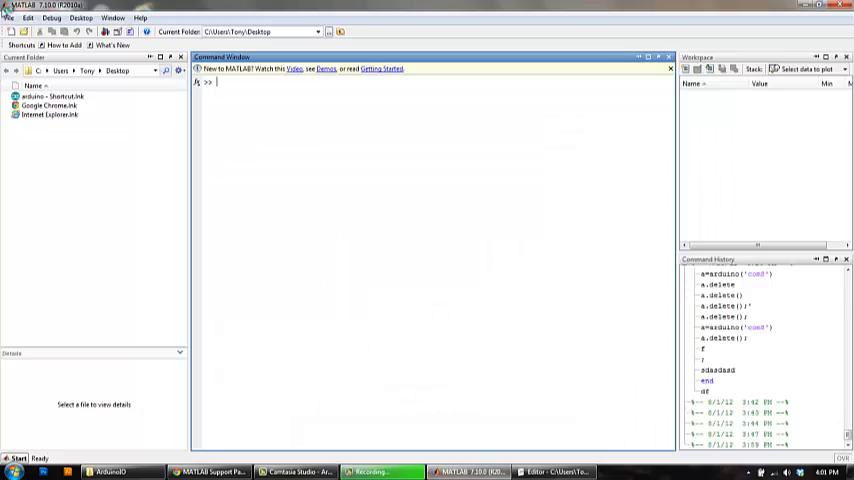
Step: In File > Set Path, browse to the MATLAB folder to add with subfolders
{"action": "left_click", "coordinate": [10, 18]}
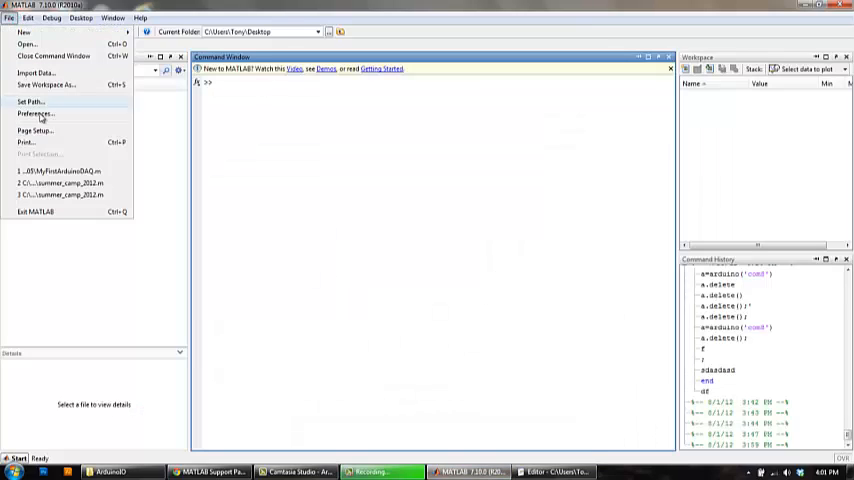
{"action": "left_click", "coordinate": [30, 102]}
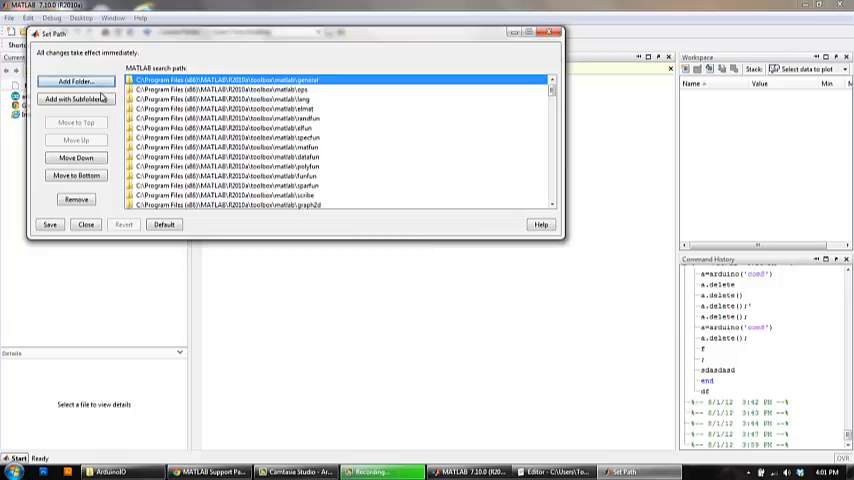
{"action": "left_click", "coordinate": [76, 98]}
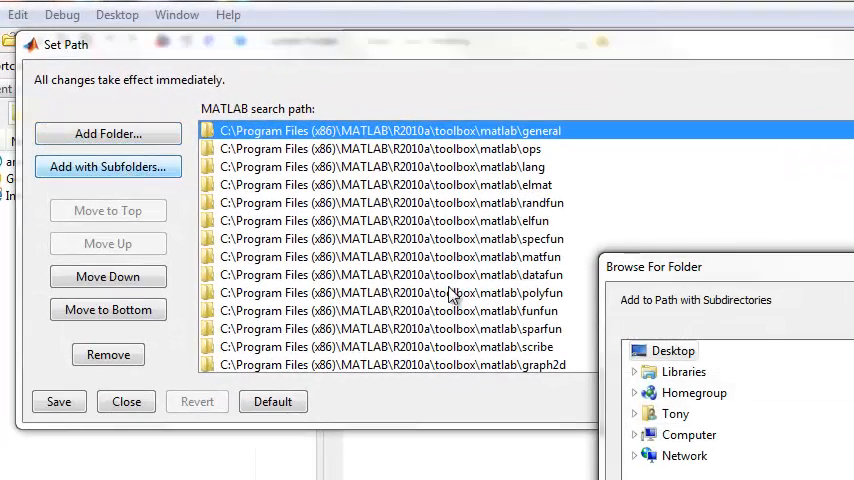
{"action": "left_click", "coordinate": [634, 350]}
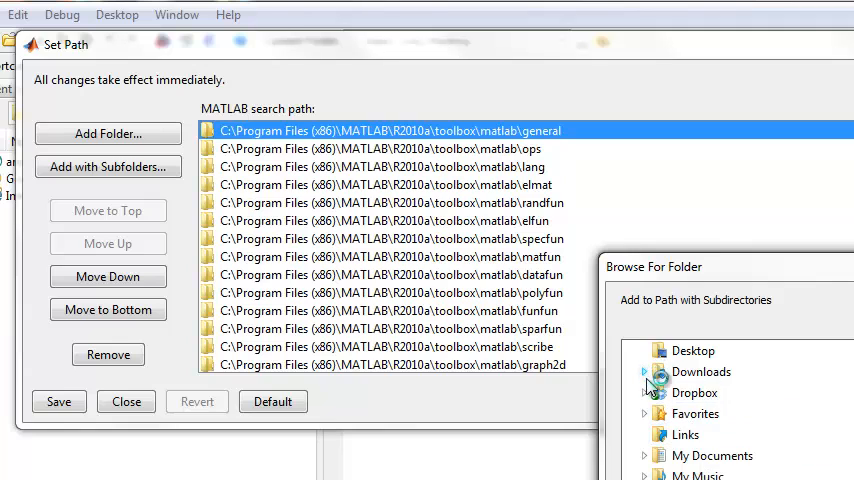
{"action": "mouse_move", "coordinate": [650, 462]}
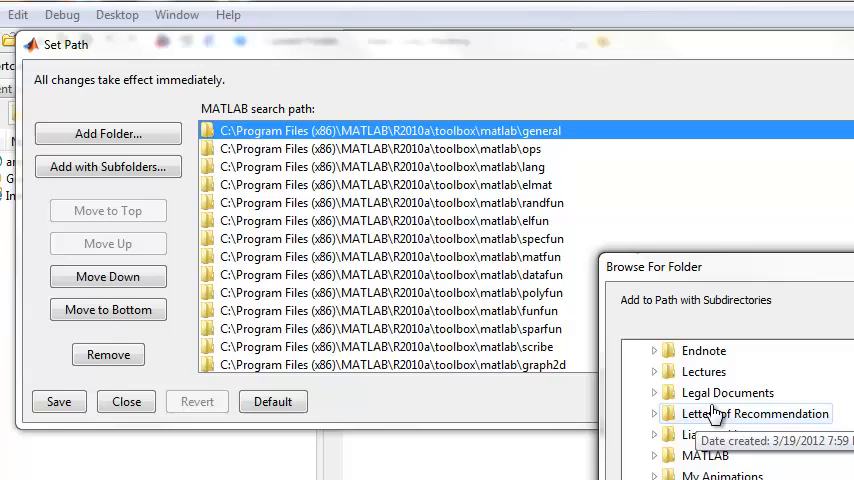
{"action": "left_click", "coordinate": [108, 166]}
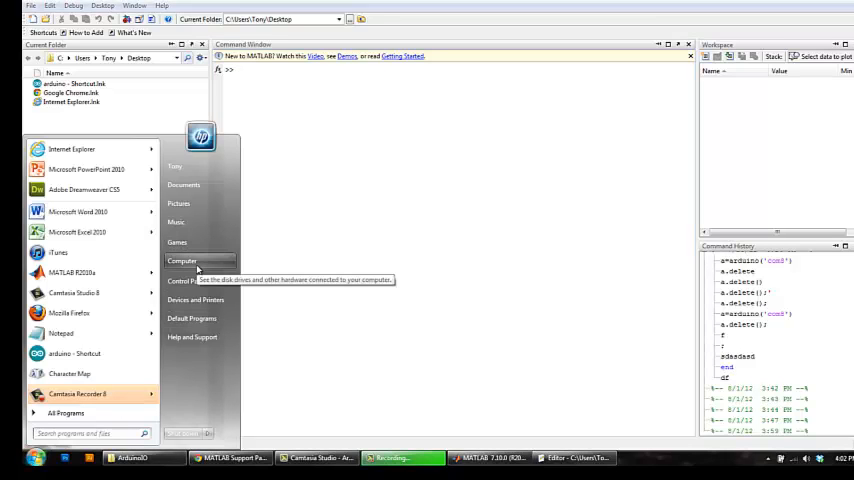
{"action": "right_click", "coordinate": [182, 260]}
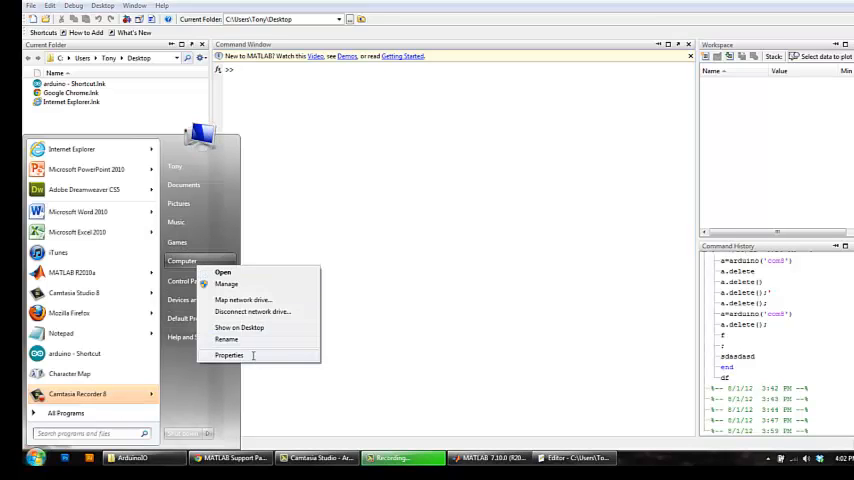
{"action": "left_click", "coordinate": [229, 355]}
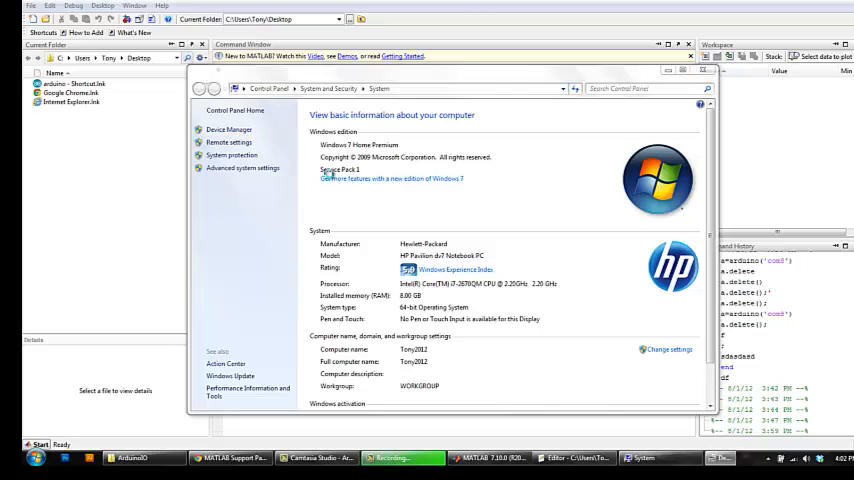
{"action": "left_click", "coordinate": [229, 130]}
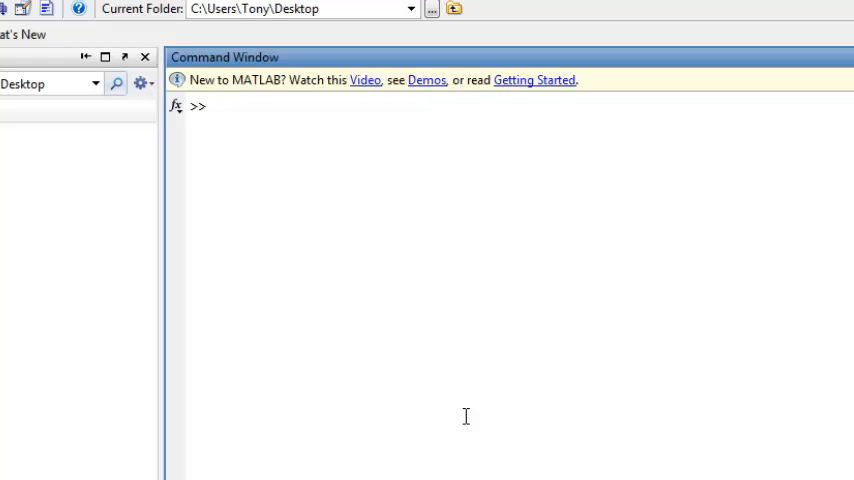
Step: Run a=arduino('com8') in the Command Window to connect to the board
{"action": "type", "text": "a"}
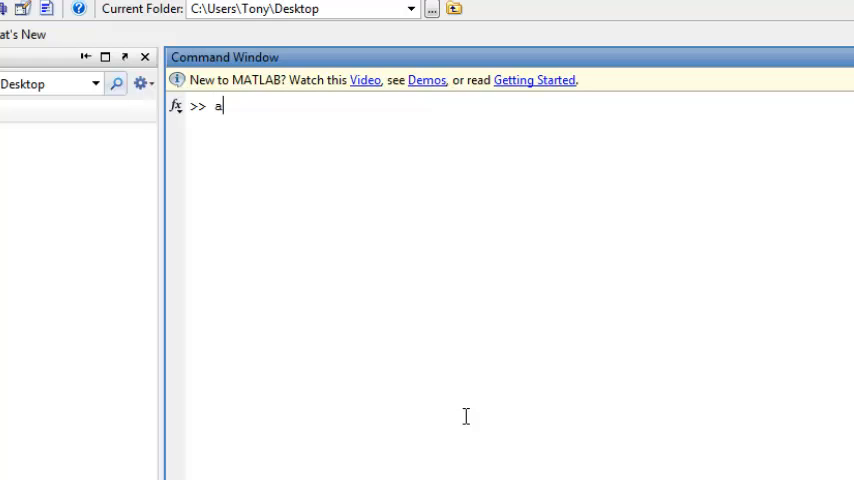
{"action": "type", "text": "=ardu"}
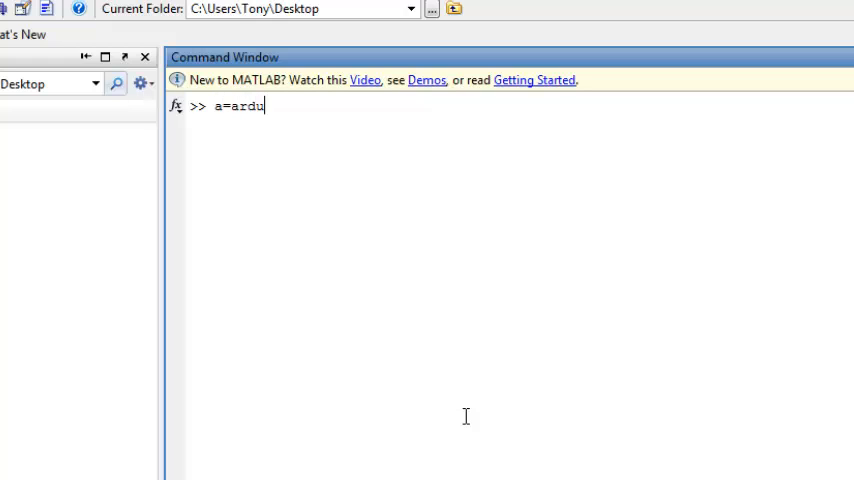
{"action": "type", "text": "ino"}
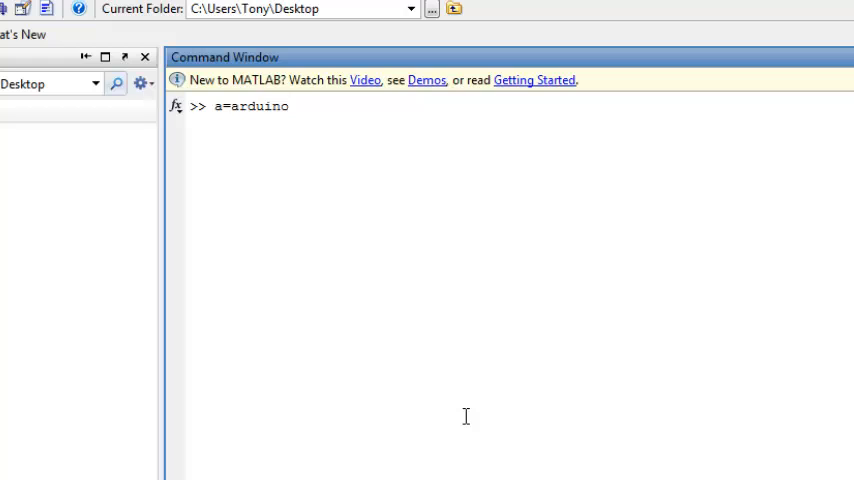
{"action": "type", "text": "('co"}
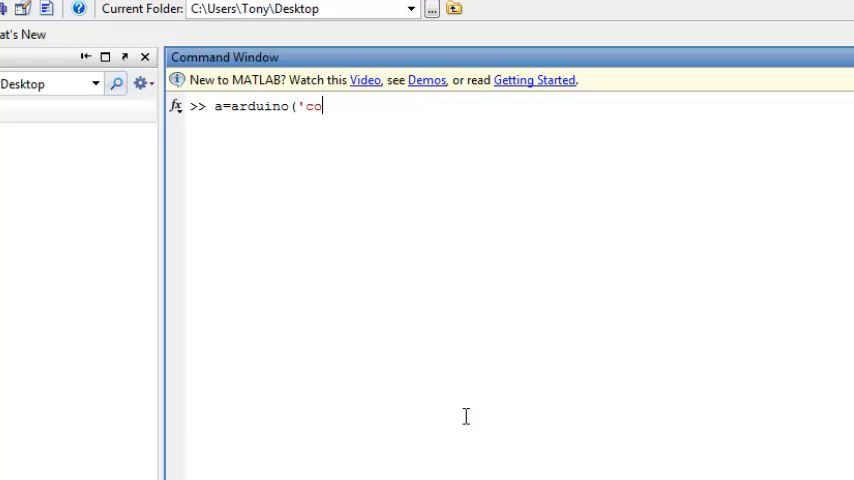
{"action": "type", "text": "m8')"}
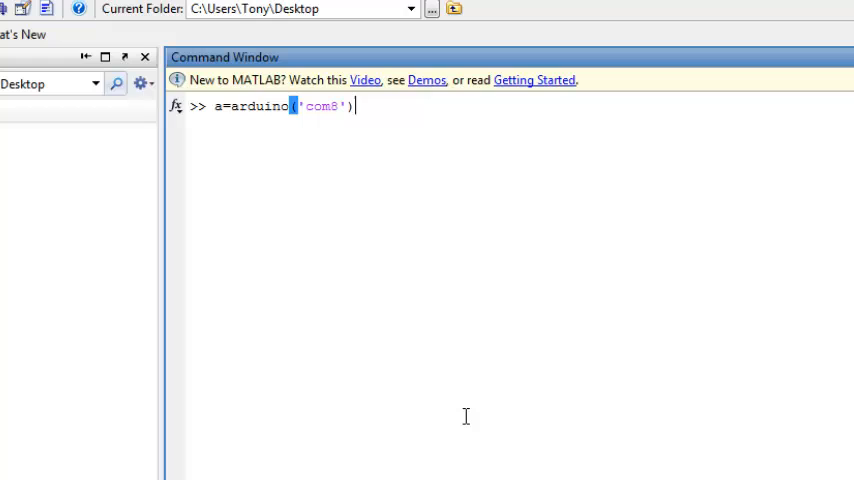
{"action": "key", "text": "enter"}
{"action": "type", "text": "a"}
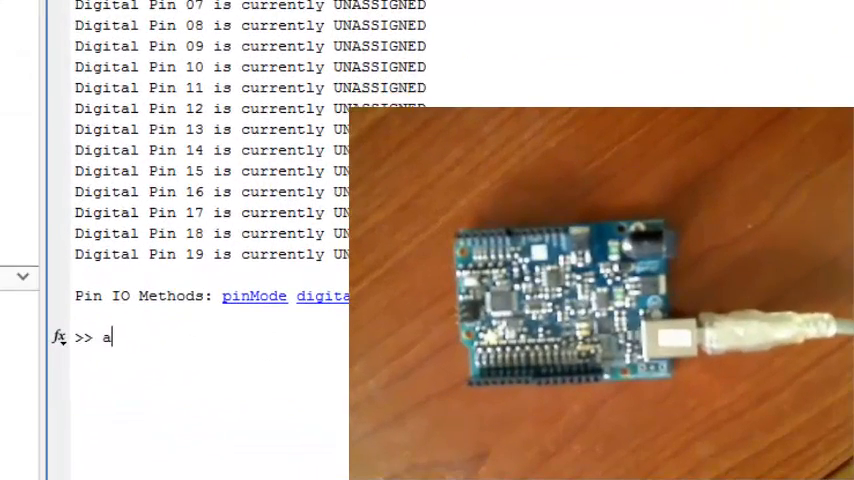
Step: Enter a.pinMode(13,'output') to make digital pin 13 an output
{"action": "type", "text": ".pinM"}
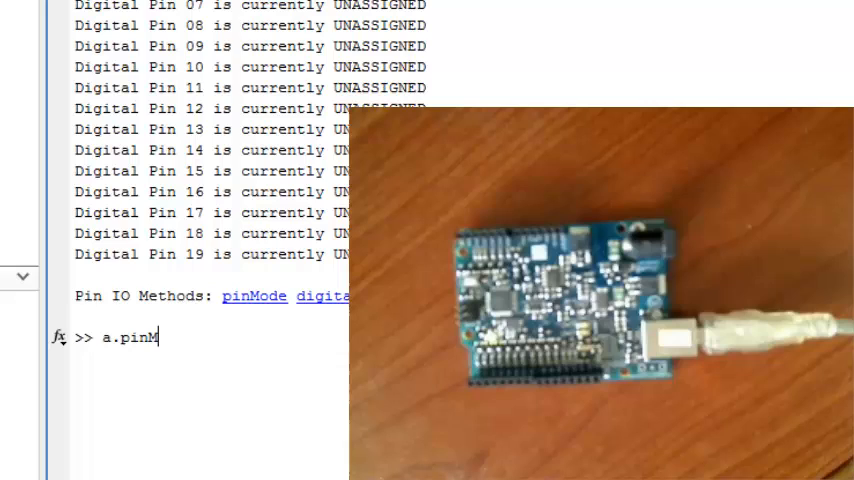
{"action": "type", "text": "ode"}
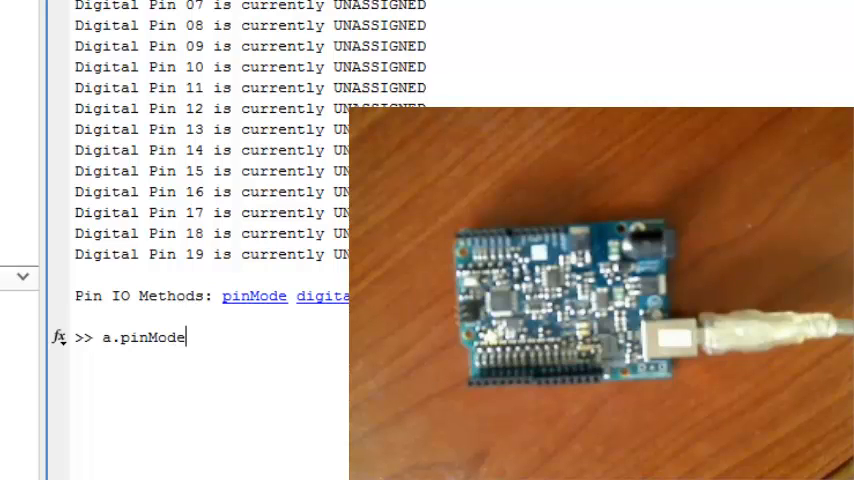
{"action": "type", "text": "("}
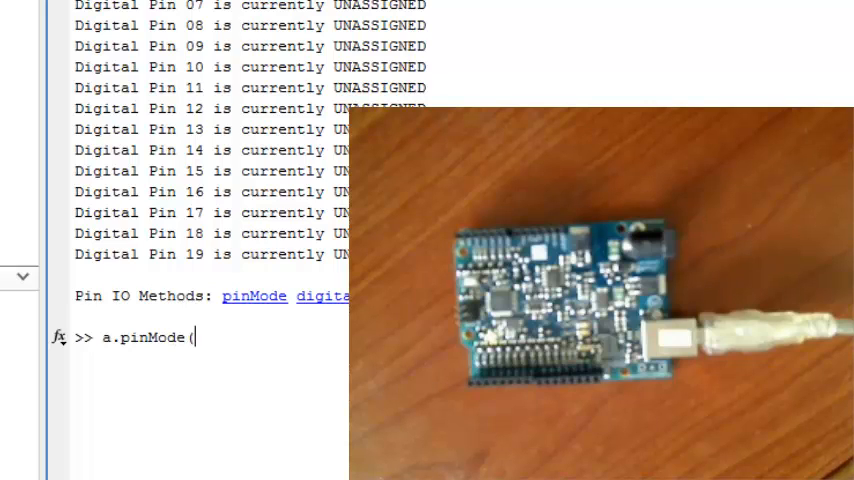
{"action": "type", "text": "("}
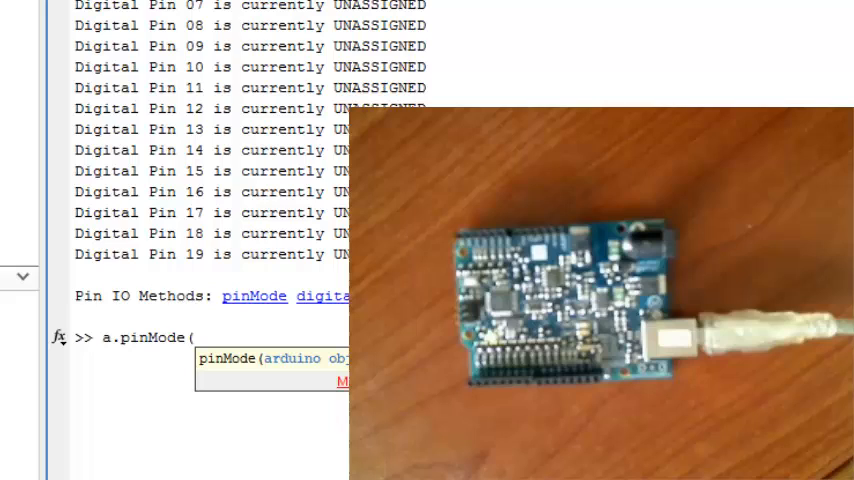
{"action": "type", "text": "13,"}
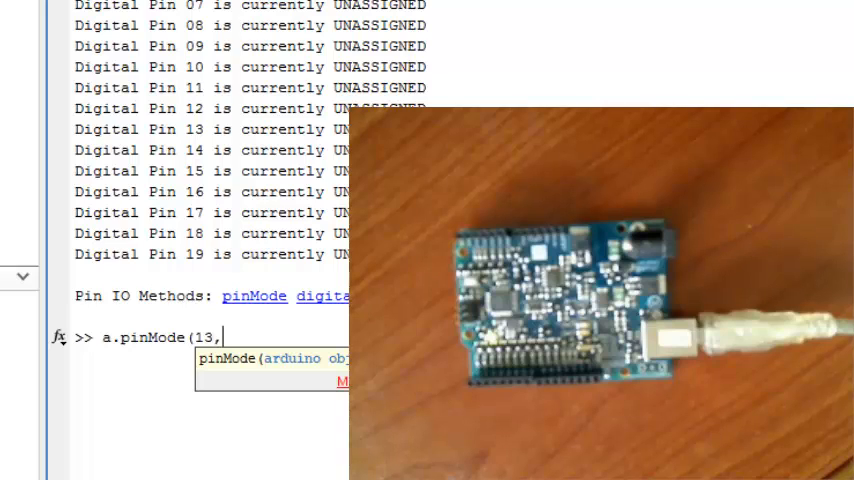
{"action": "type", "text": "'"}
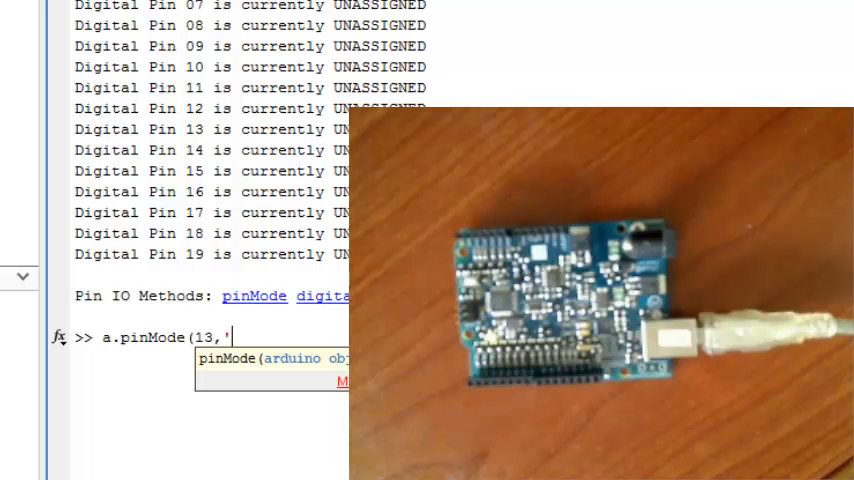
{"action": "type", "text": "output"}
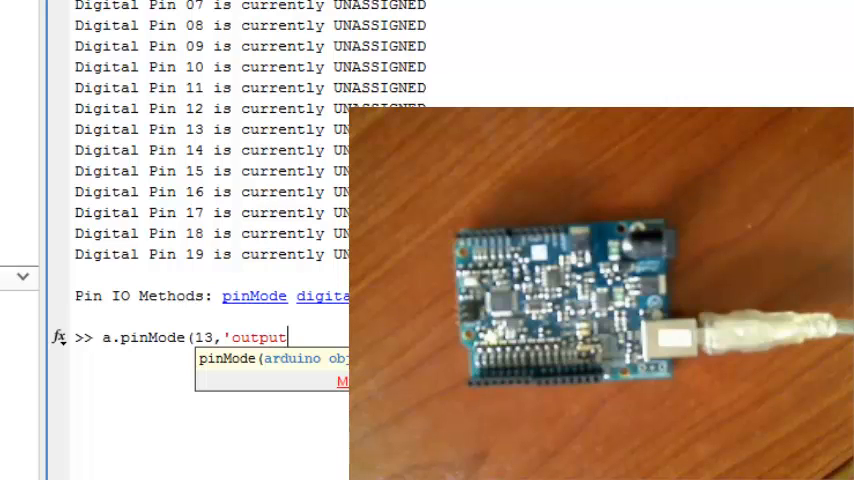
{"action": "type", "text": "'"}
{"action": "type", "text": "a."}
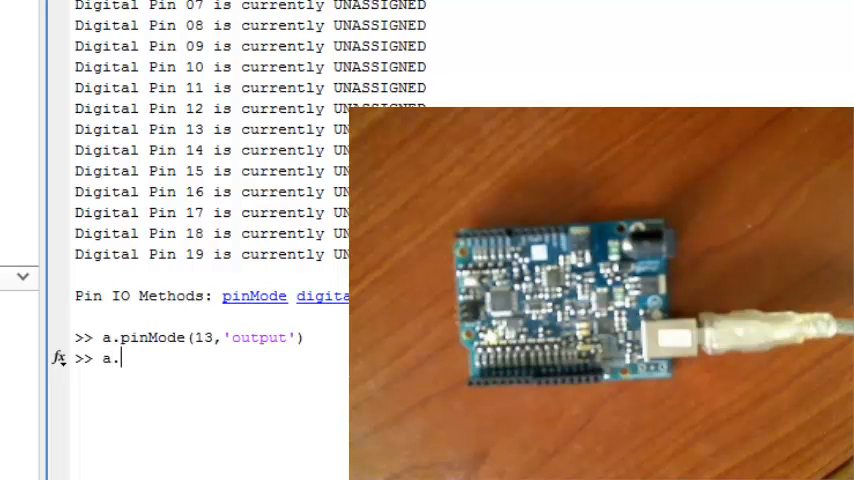
Step: Write pin 13 high, then low (a.digitalWrite(13,1), (13,0)), and retype a.digitalWrite(13,1)
{"action": "type", "text": "digitalW"}
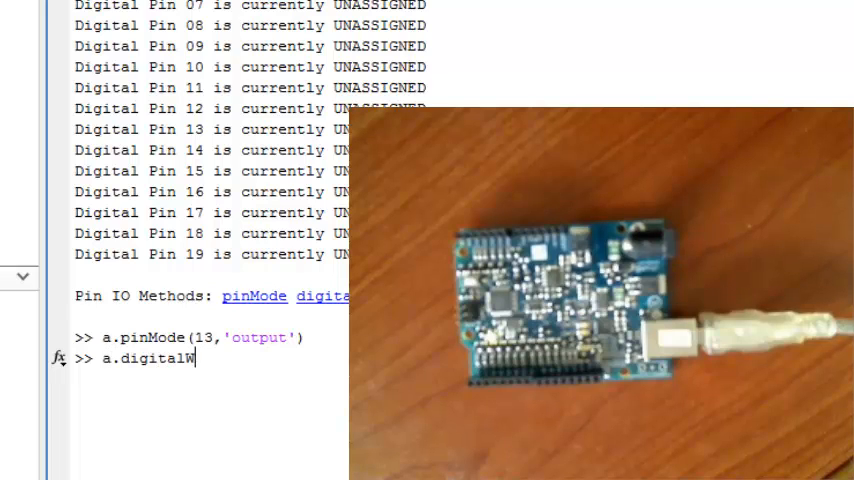
{"action": "type", "text": "rite"}
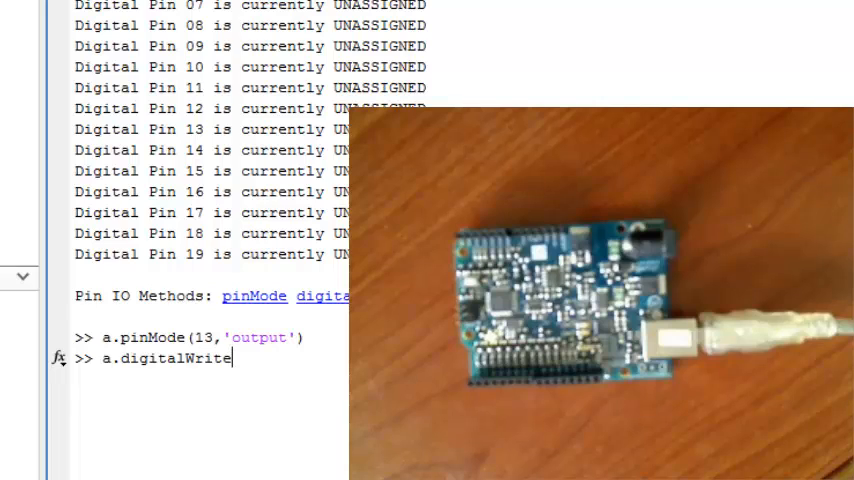
{"action": "type", "text": "(1"}
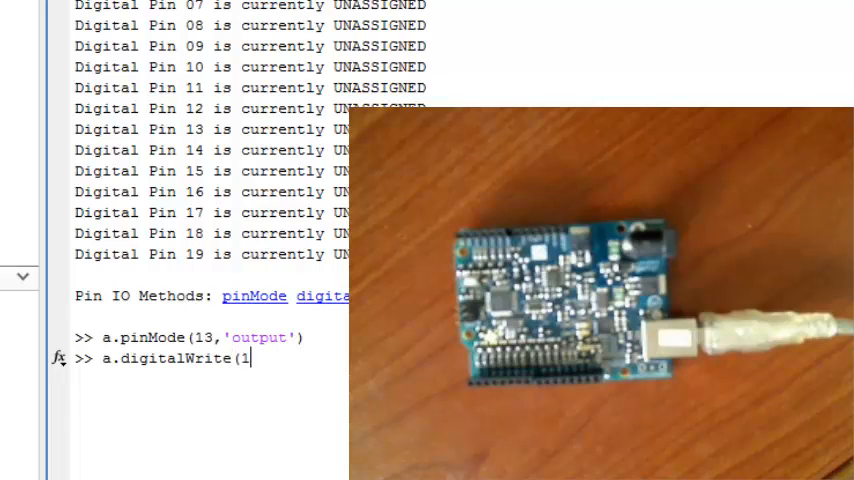
{"action": "type", "text": "3,"}
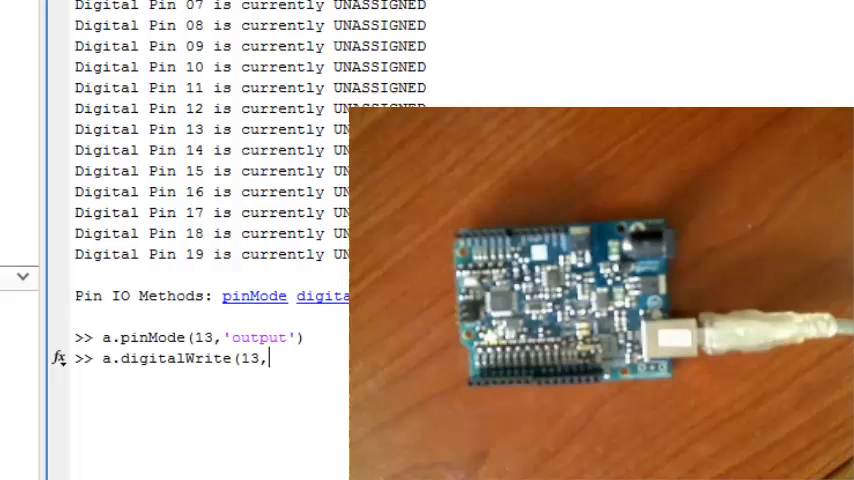
{"action": "type", "text": "1)"}
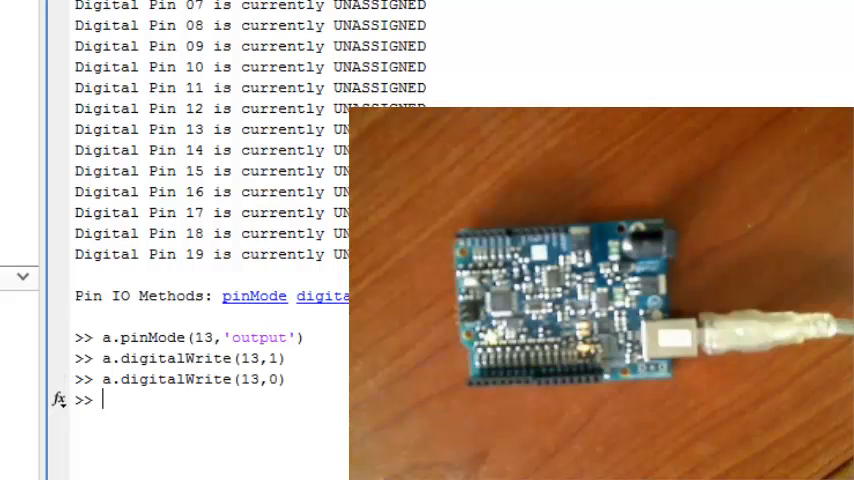
{"action": "type", "text": "a.digitalWrite(13,1)"}
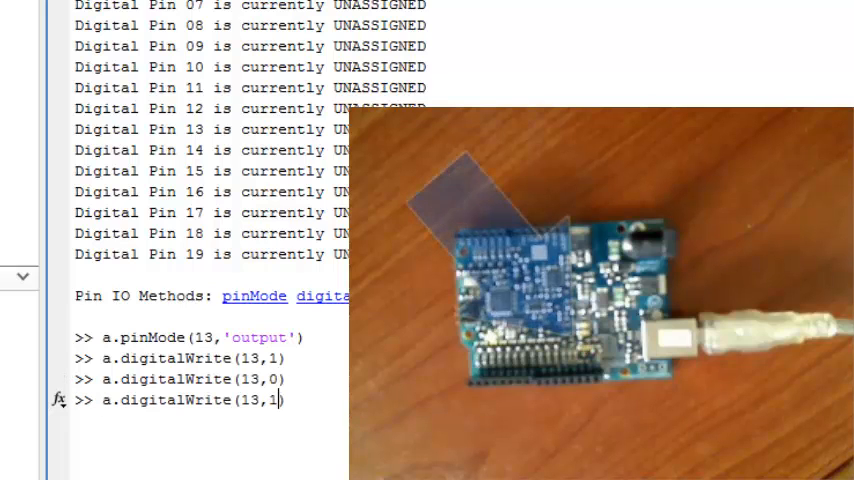